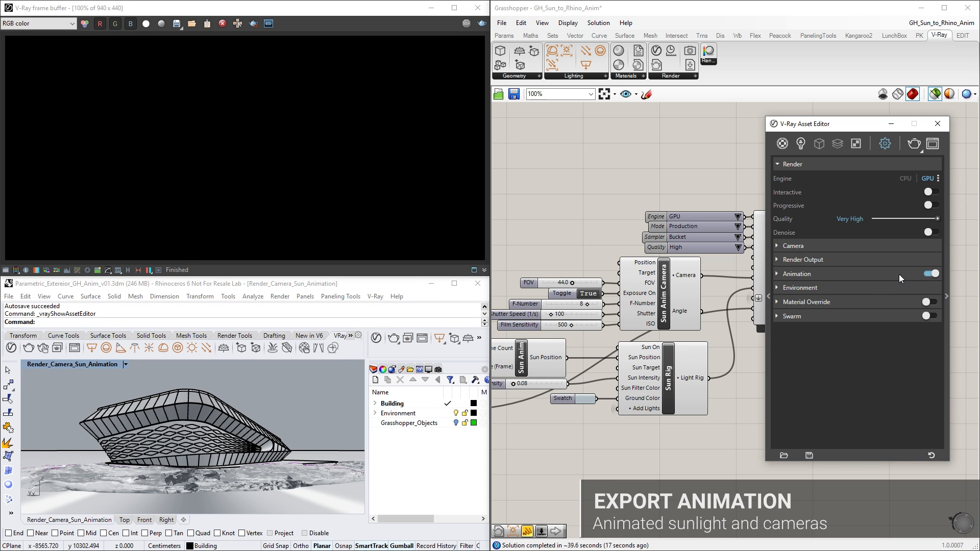
- Turn on Save Image under Render Output so JPG frames are written while animation stays enabled
{"action": "left_click", "coordinate": [803, 260]}
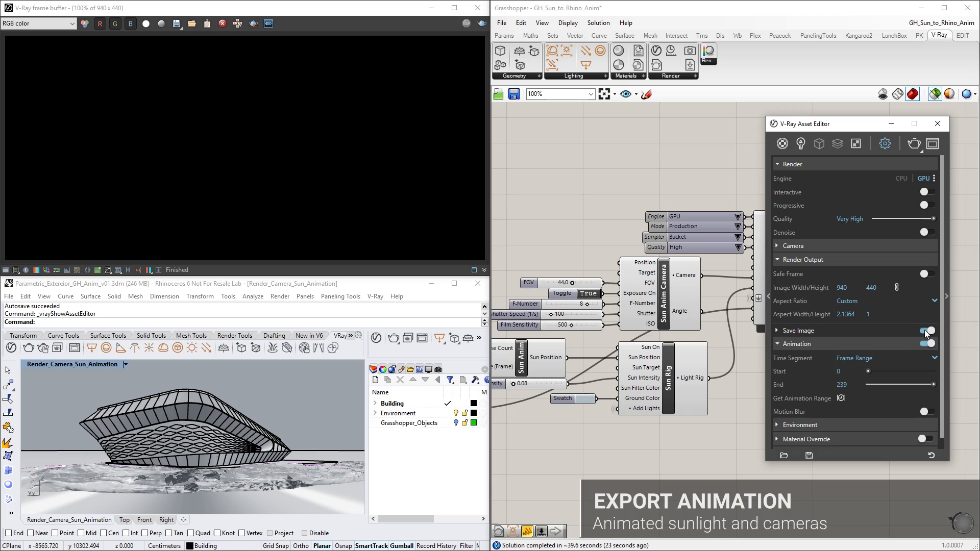
{"action": "left_click", "coordinate": [929, 331]}
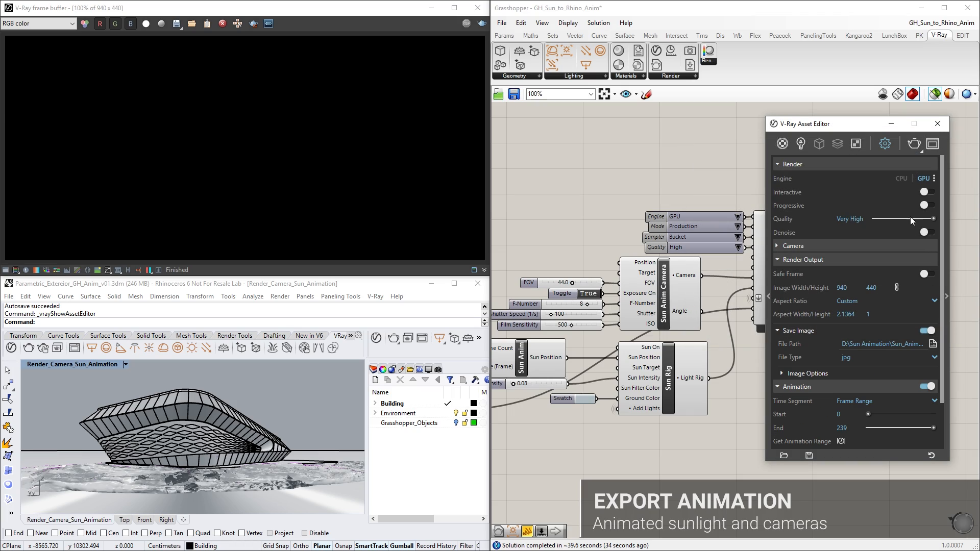